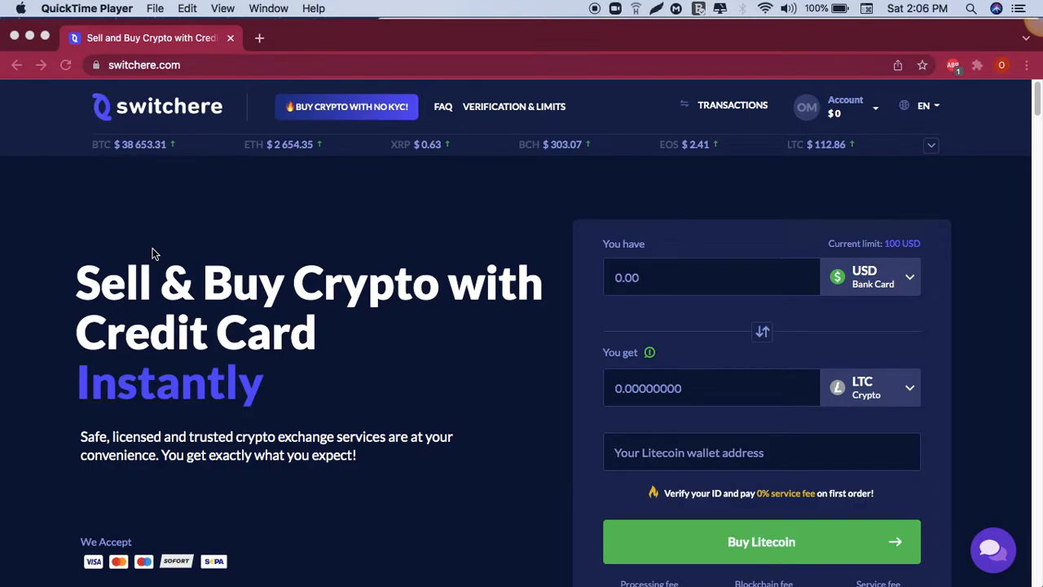
pyautogui.moveTo(671, 341)
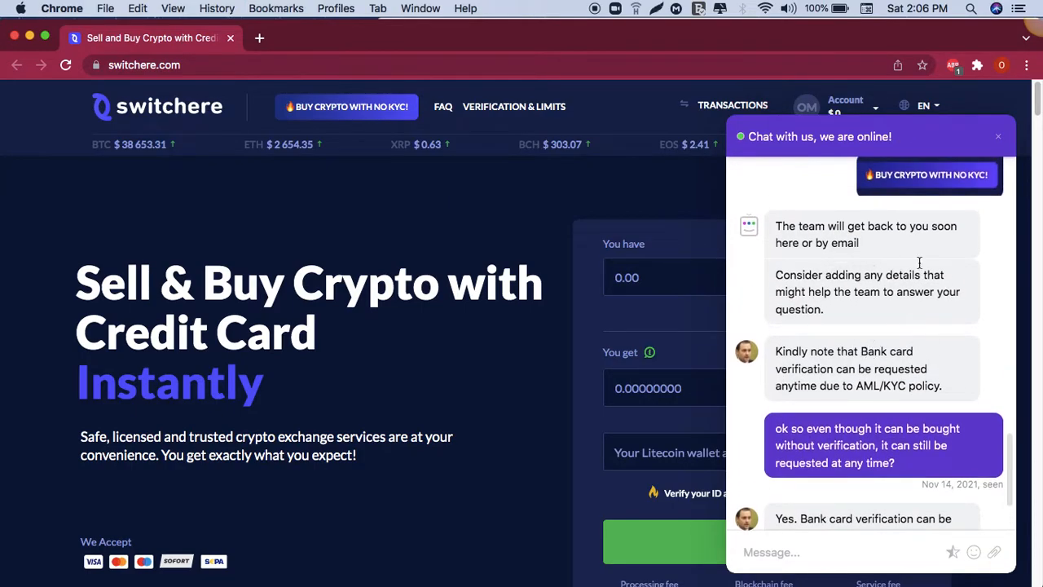
# - Read the support agent's reply that bank card verification can be requested anytime
pyautogui.scroll(-3)
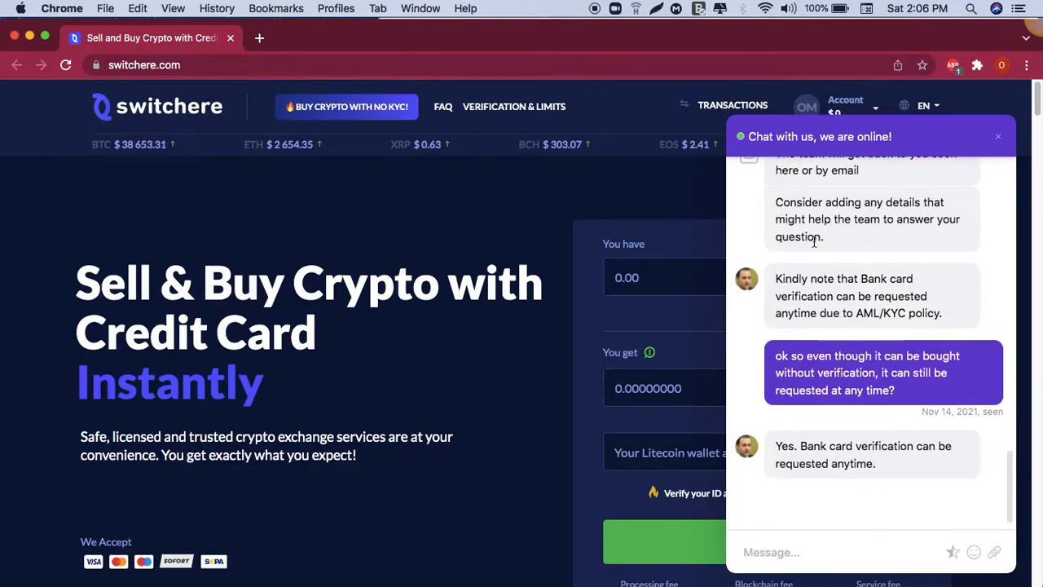
pyautogui.moveTo(965, 260)
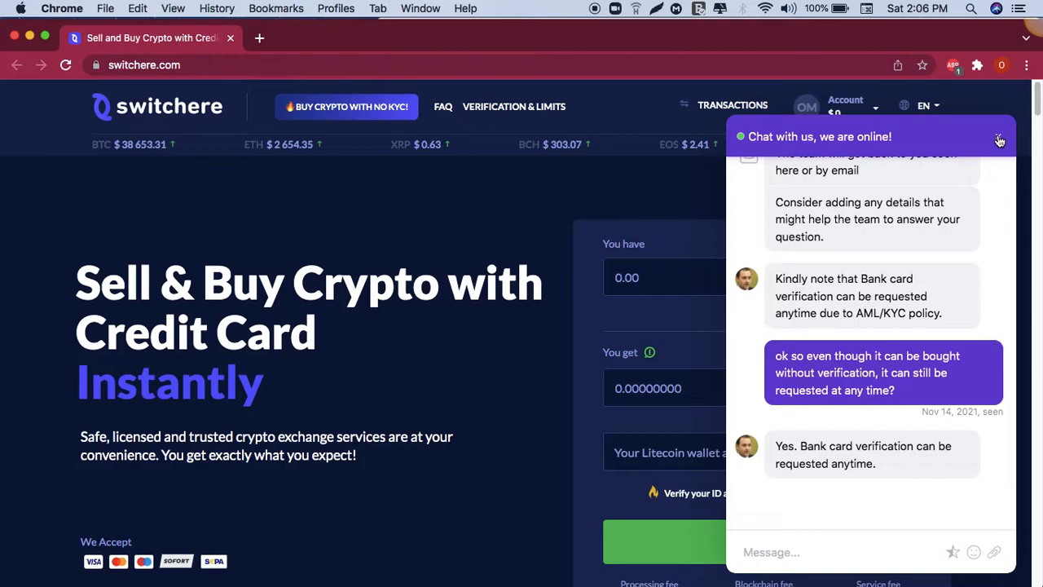
# - Leave the chat and start a 'Buy crypto with no KYC' order, landing on the MATIC/USD form
pyautogui.click(999, 138)
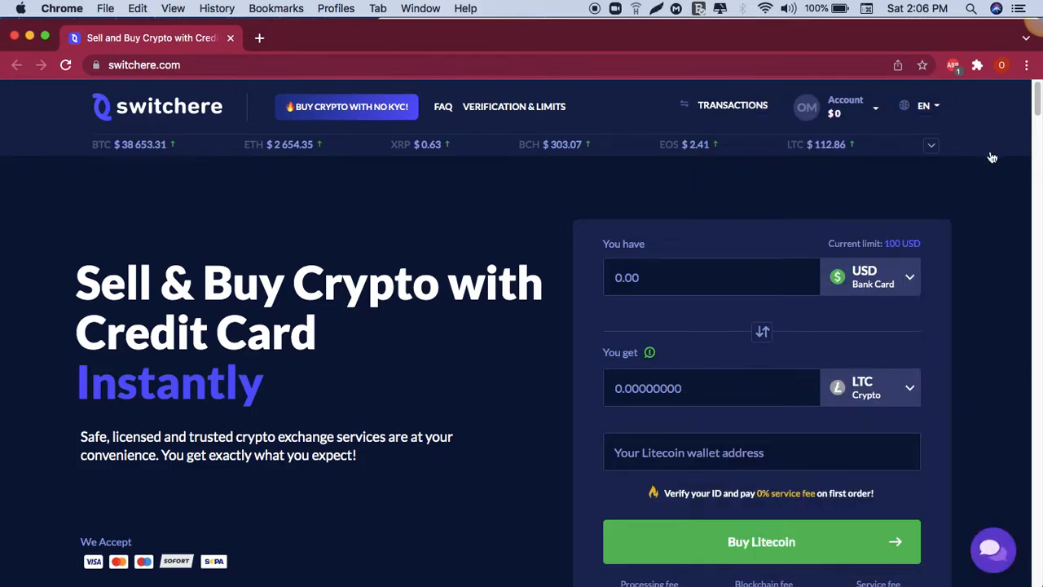
pyautogui.moveTo(431, 145)
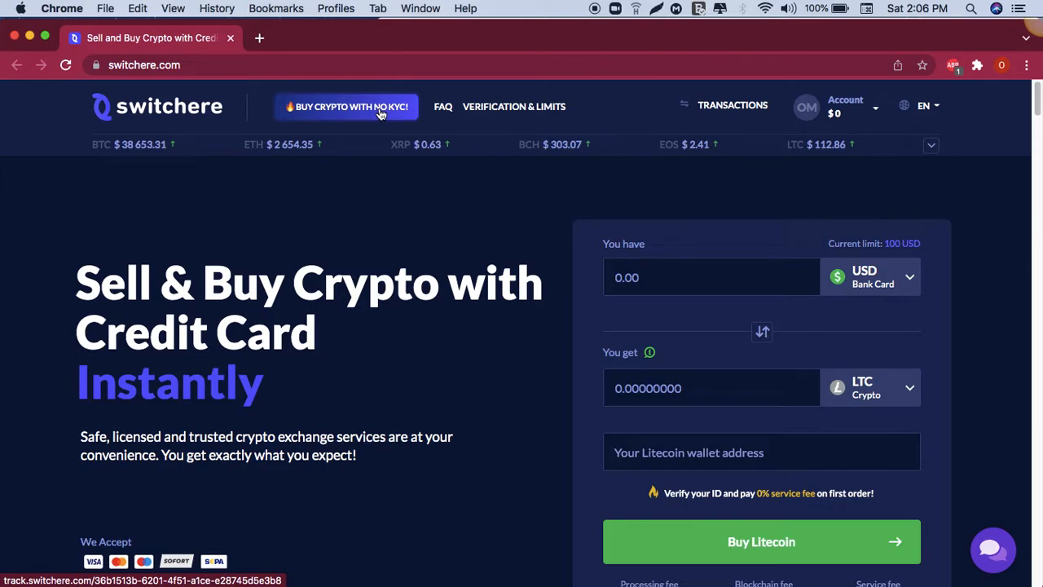
pyautogui.click(346, 106)
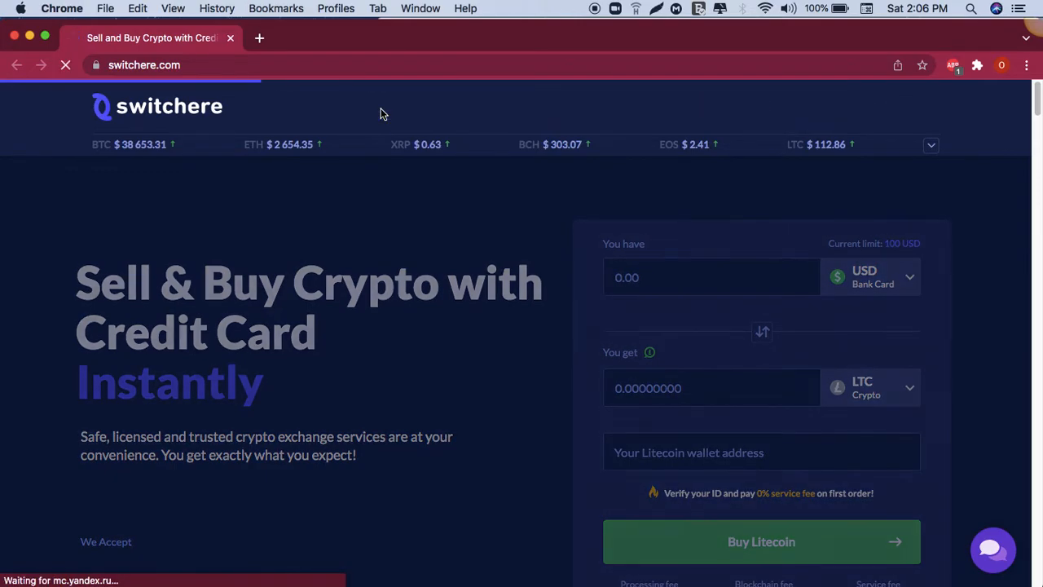
pyautogui.click(760, 542)
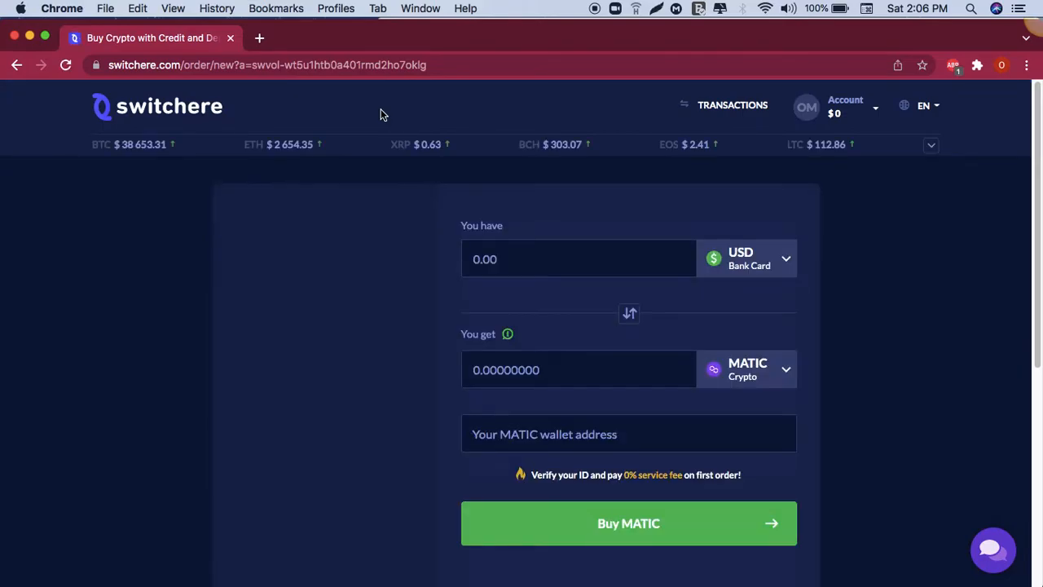
# - Switch the order to Litecoin, 100 USD for about 0.824 LTC, with the wallet address filled in
pyautogui.click(629, 522)
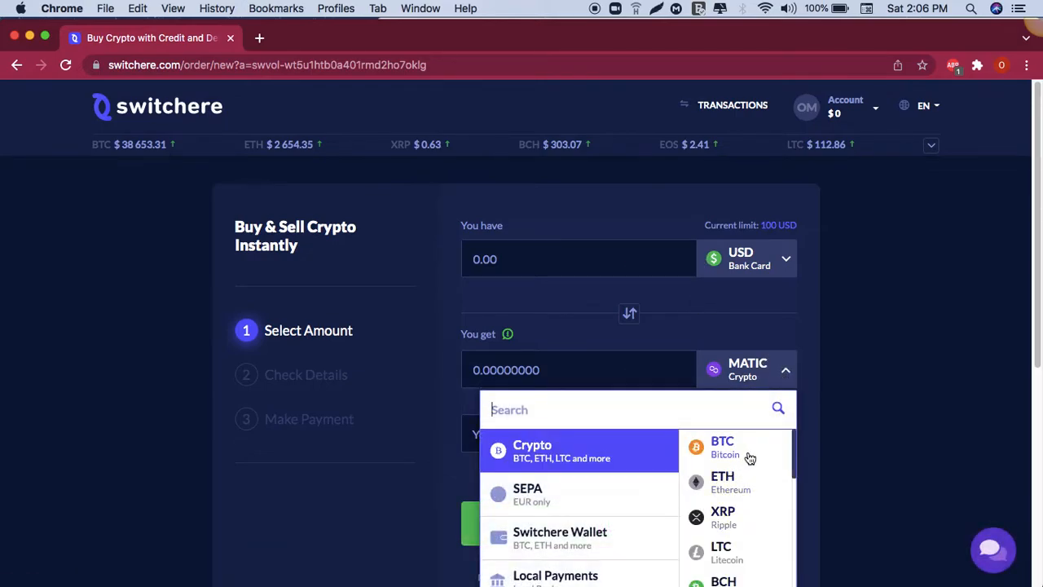
pyautogui.click(721, 551)
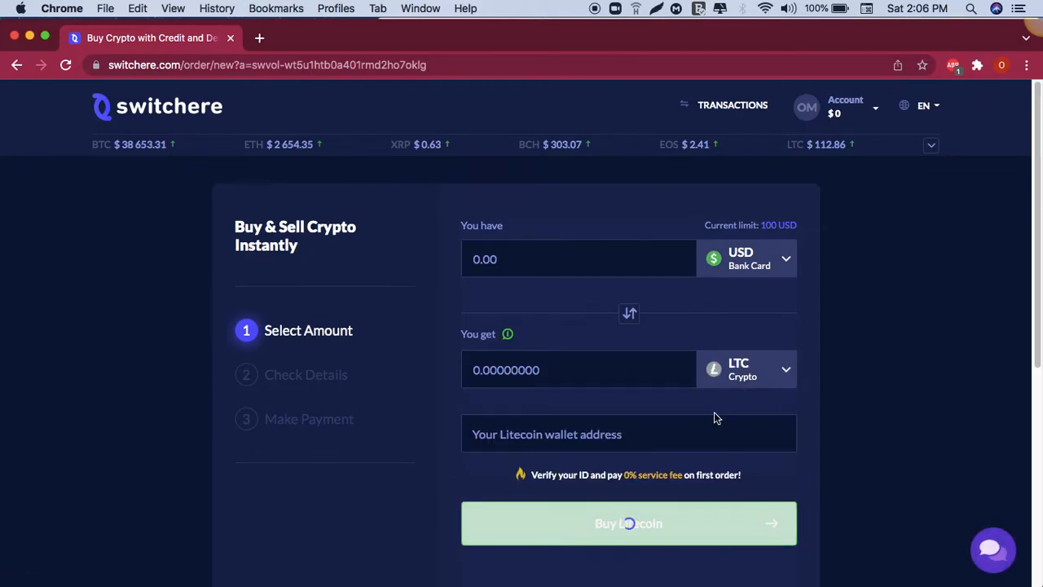
pyautogui.click(578, 368)
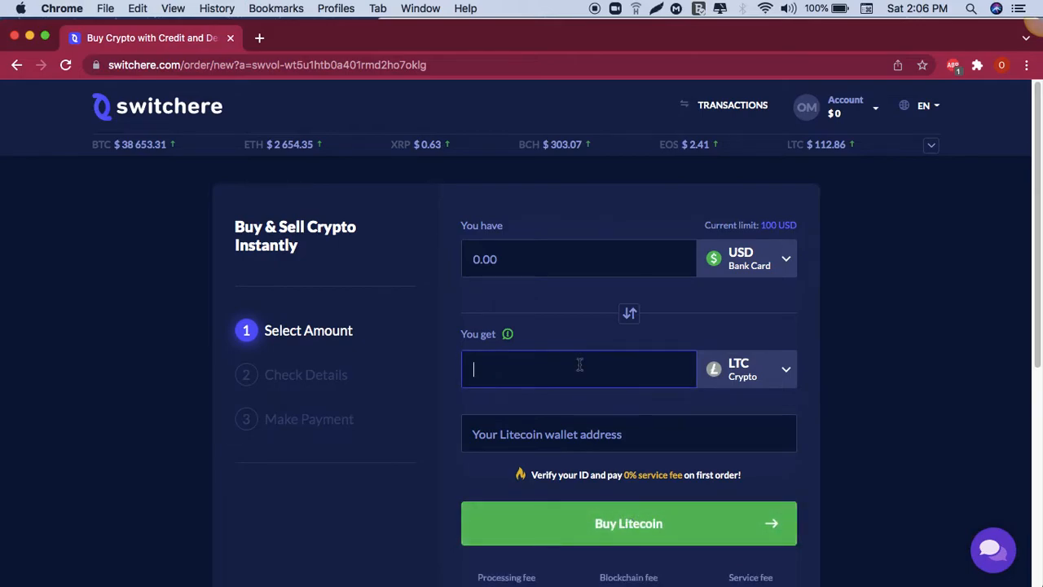
pyautogui.write('300')
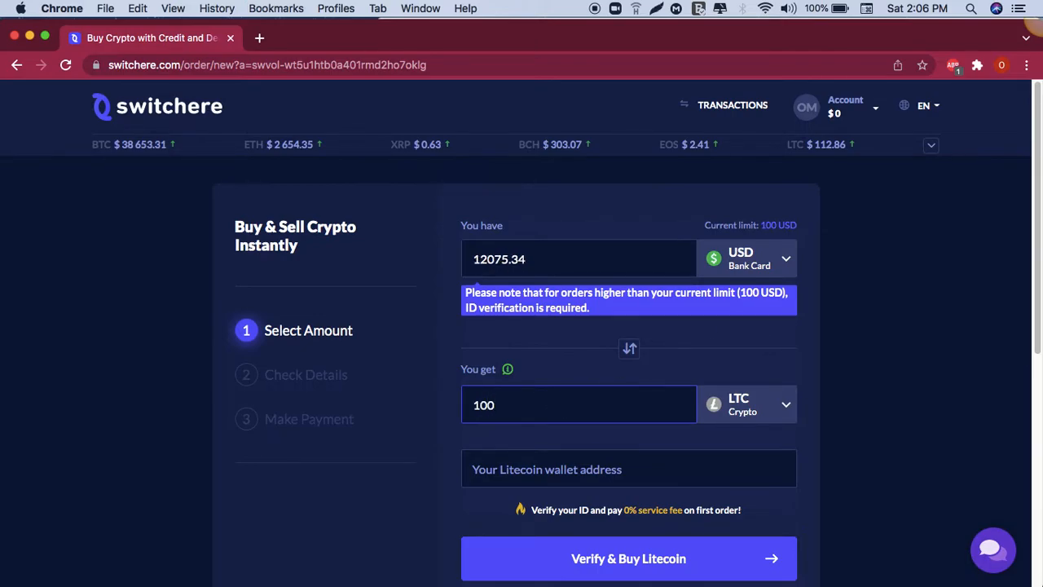
pyautogui.click(579, 259)
pyautogui.write('100')
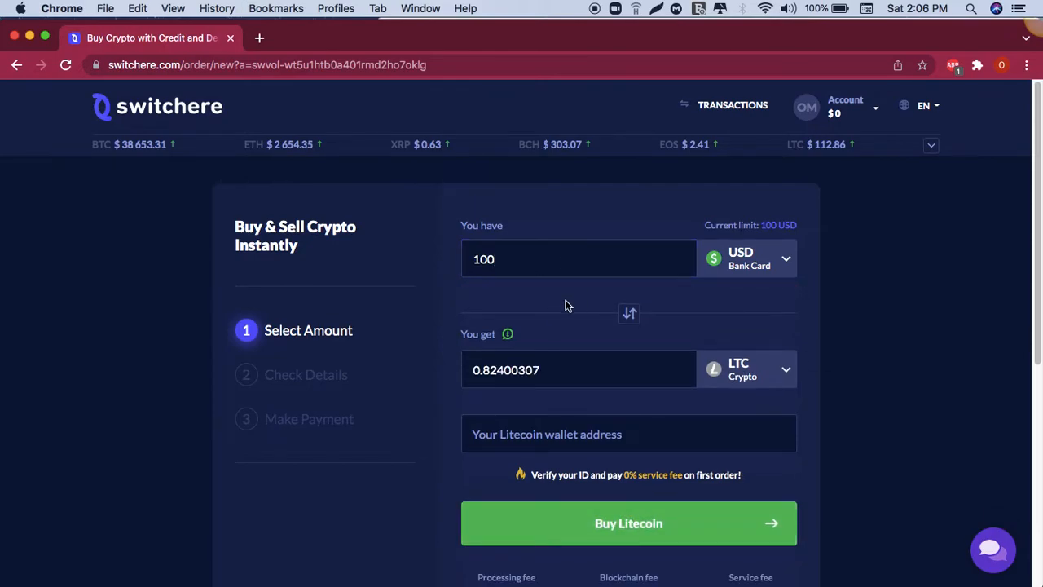
pyautogui.click(628, 434)
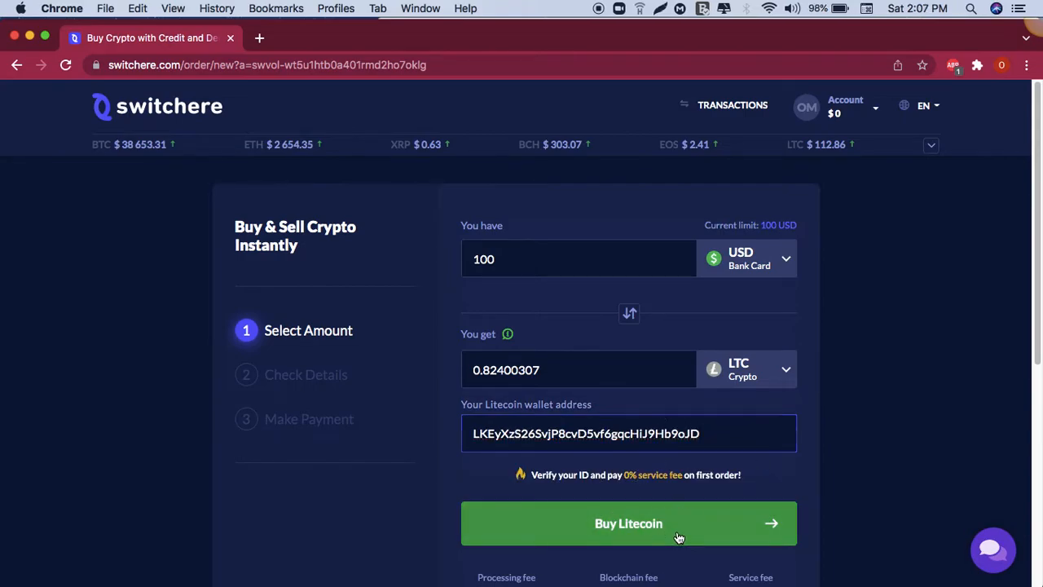
# - Submit 'Buy Litecoin' and review Check Details: 100.00 USD for 0.82400307 LTC to the wallet
pyautogui.click(629, 523)
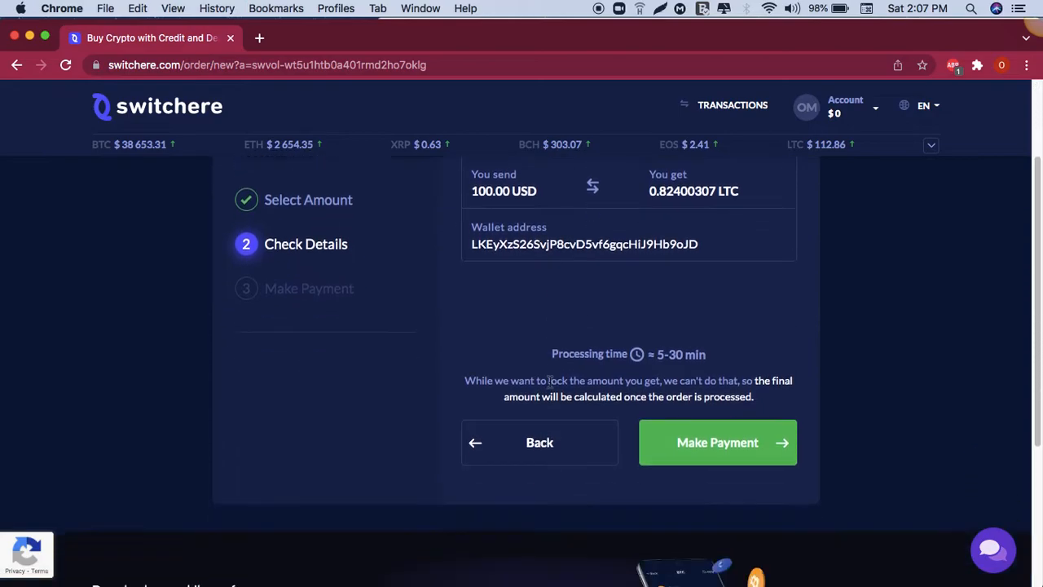
pyautogui.scroll(3)
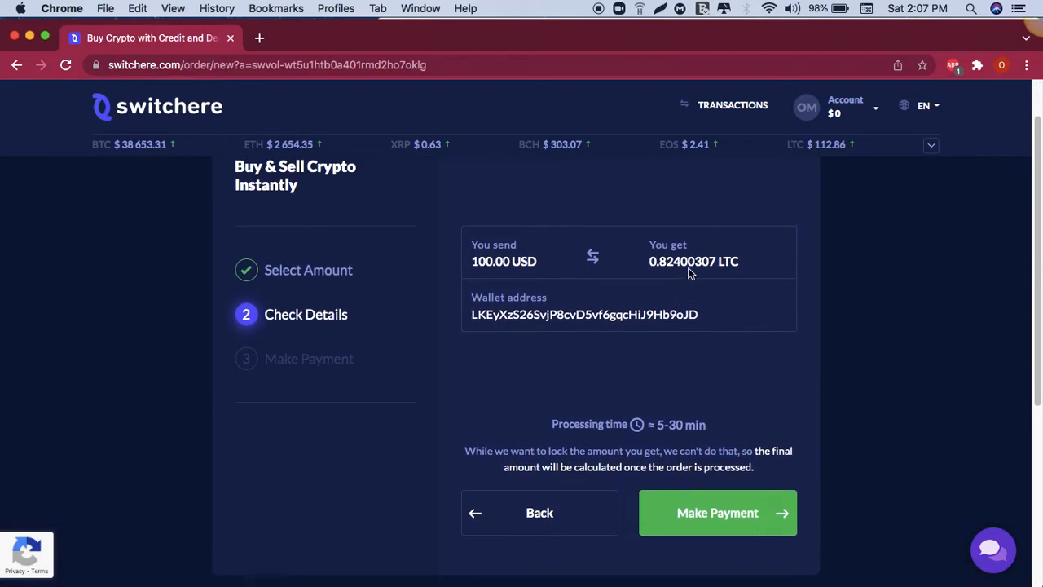
pyautogui.moveTo(571, 399)
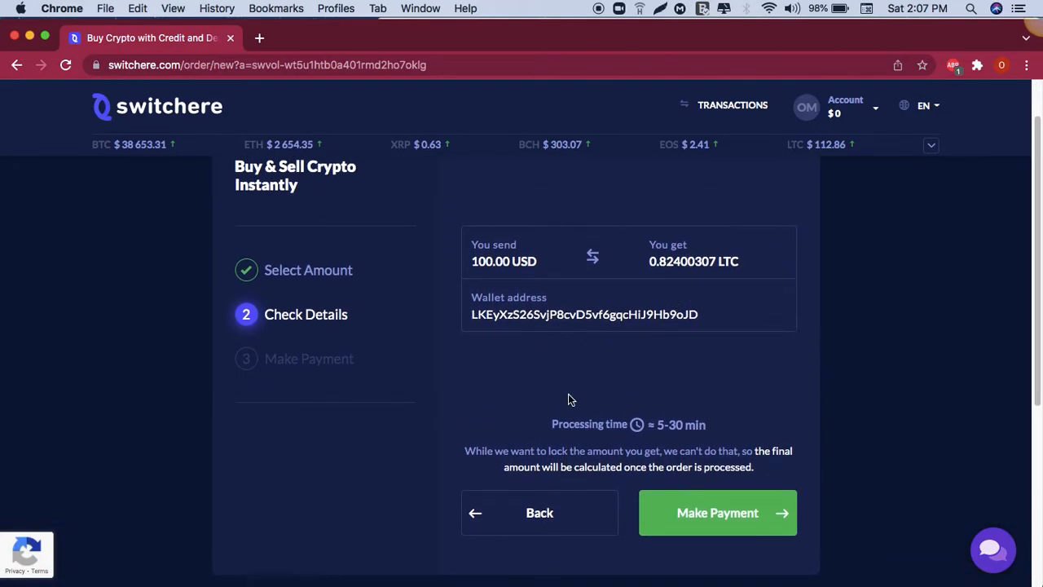
pyautogui.moveTo(671, 422)
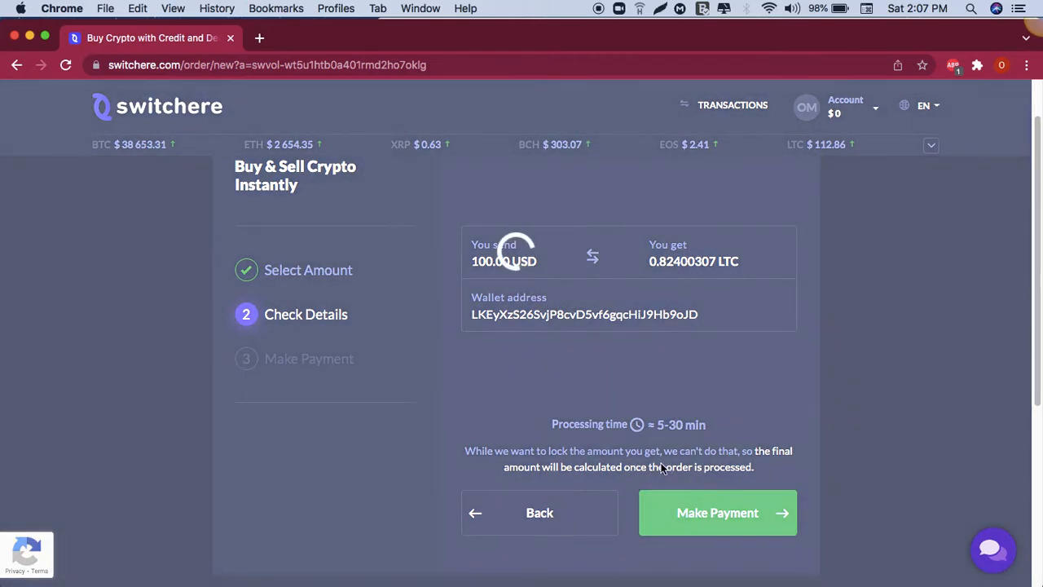
pyautogui.click(717, 511)
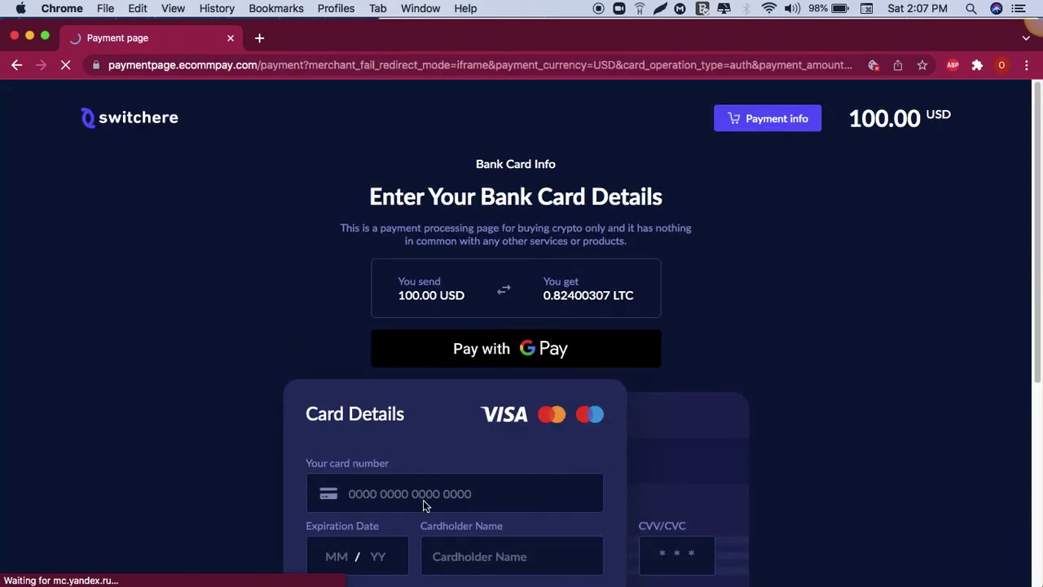
pyautogui.write('1234 5')
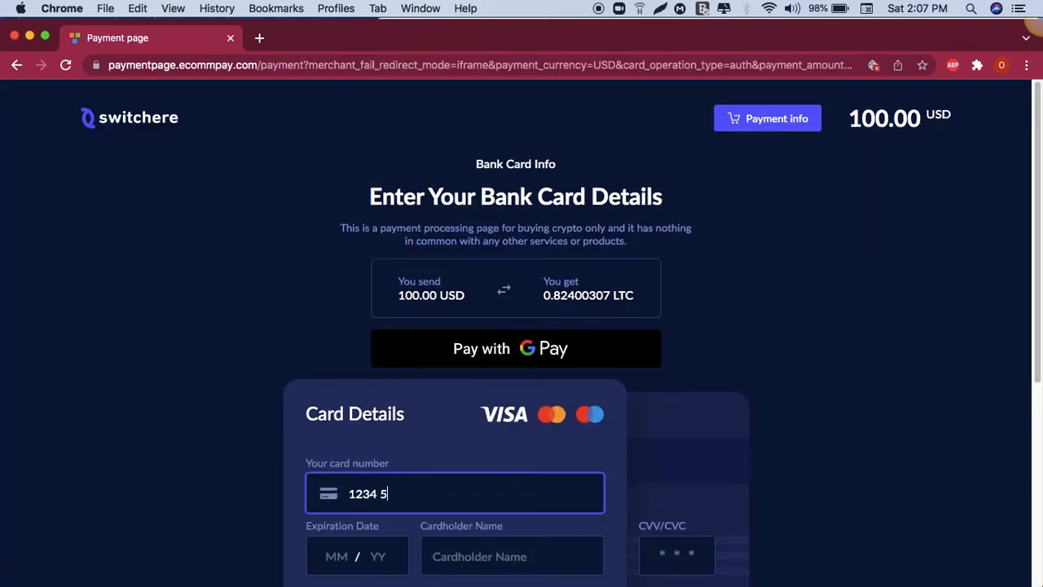
pyautogui.write('656 790')
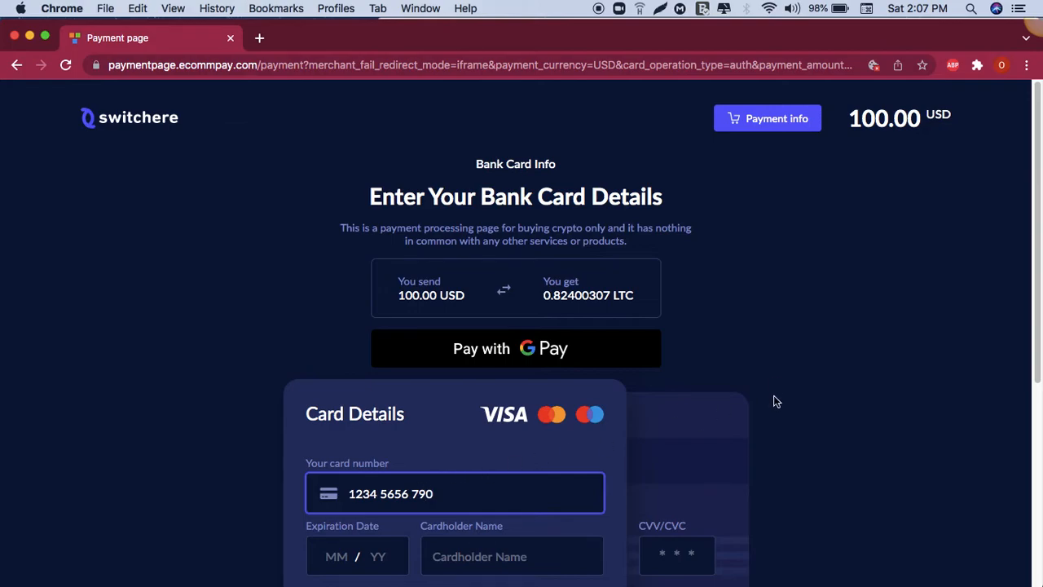
pyautogui.scroll(-3)
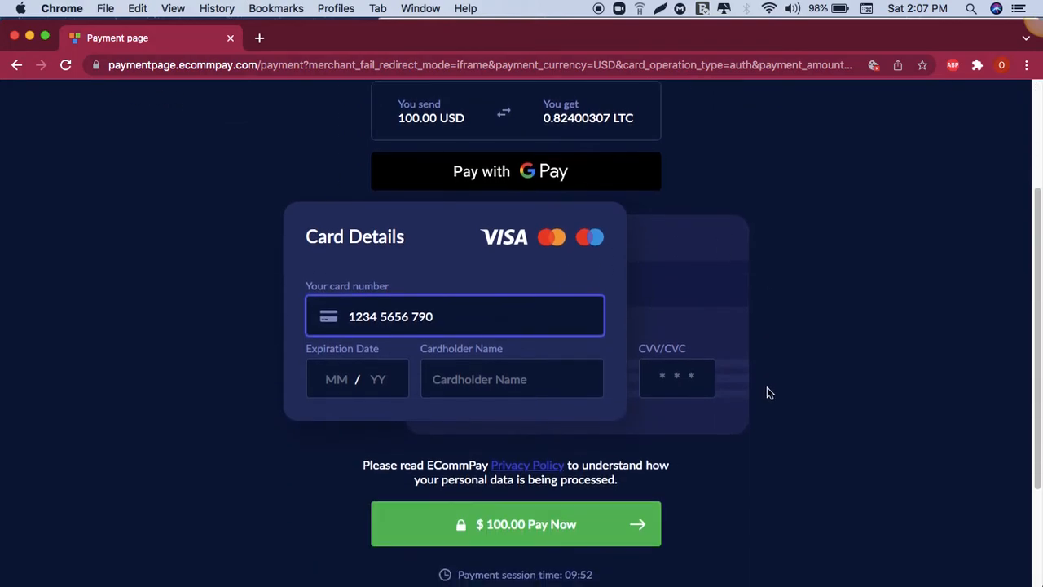
pyautogui.scroll(3)
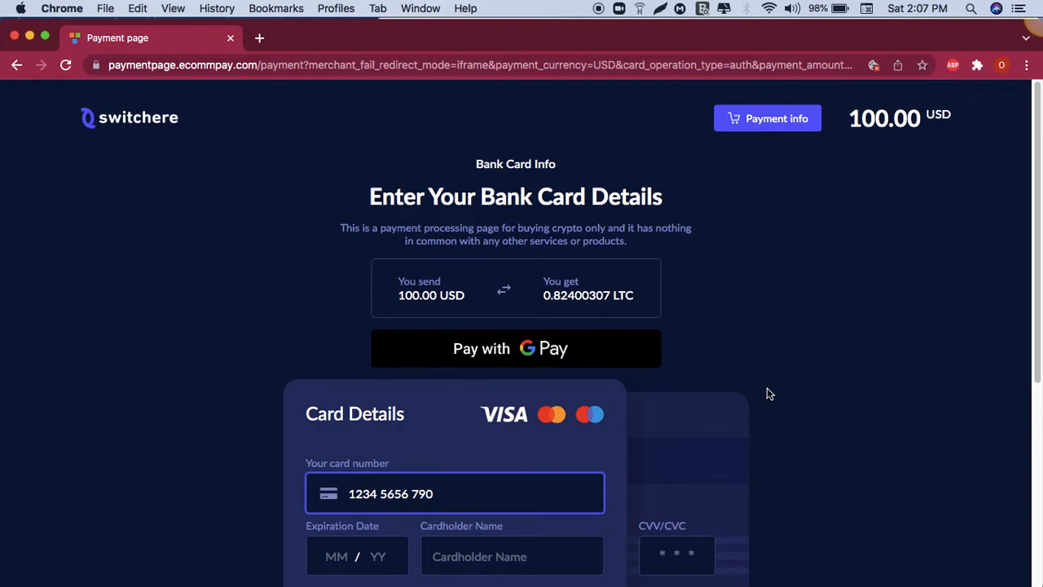